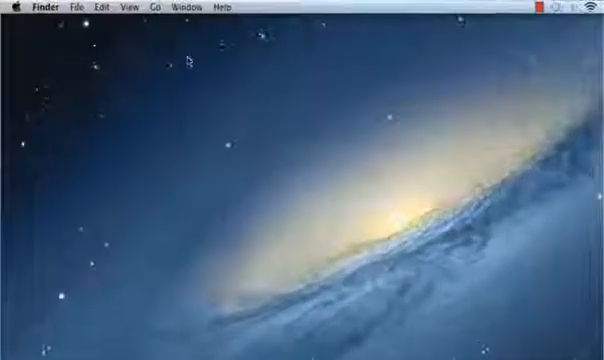
# Launch Mail from the Dock and start Connection Doctor from the Window menu
pyautogui.click(152, 6)
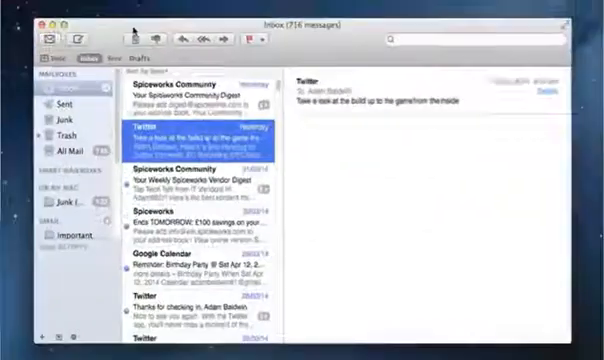
pyautogui.click(280, 8)
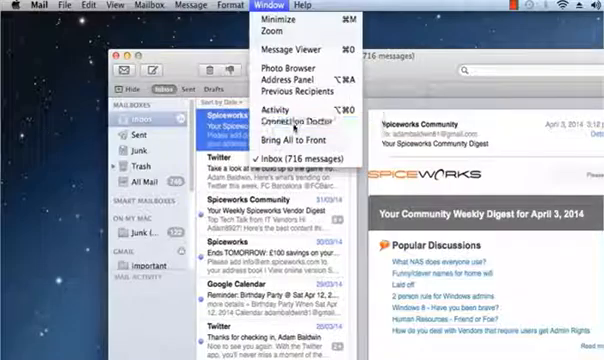
pyautogui.click(288, 124)
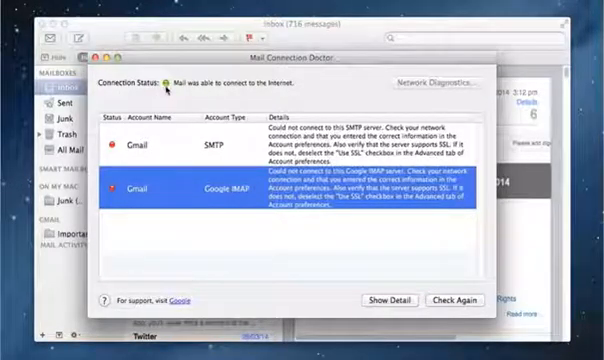
pyautogui.moveTo(228, 92)
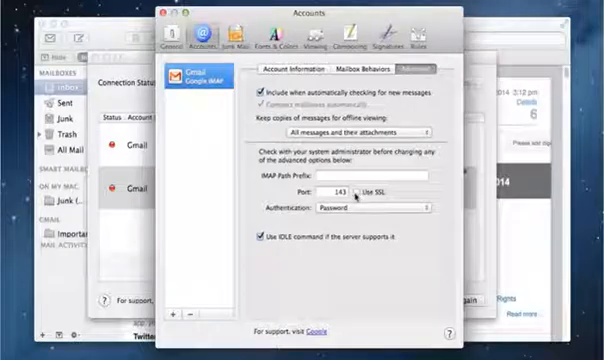
# Finish editing the Gmail IMAP account's Advanced settings, prompting the save confirmation
pyautogui.click(156, 14)
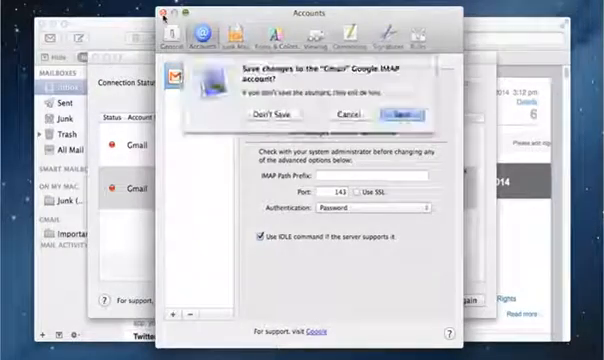